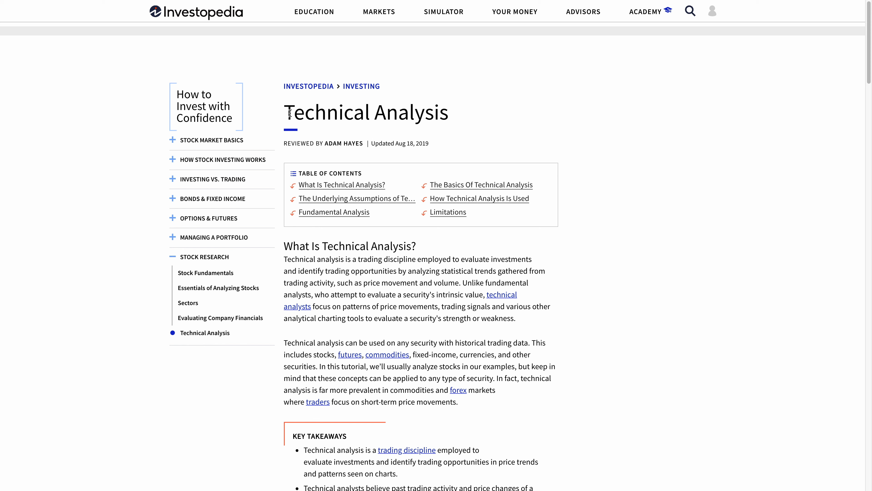
mouse_move(619, 116)
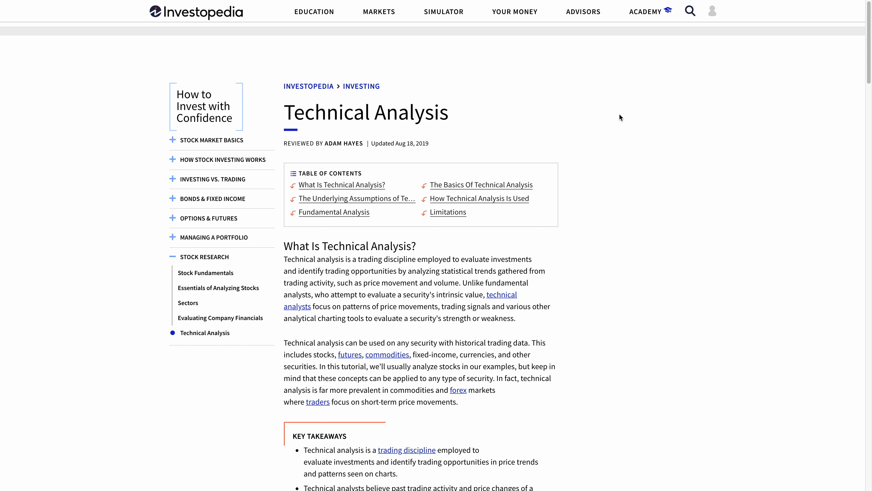
mouse_move(632, 119)
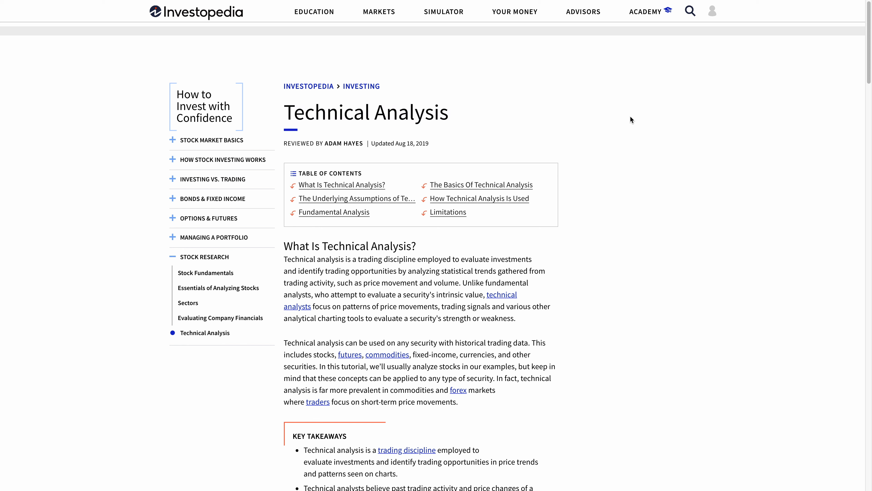
mouse_move(634, 113)
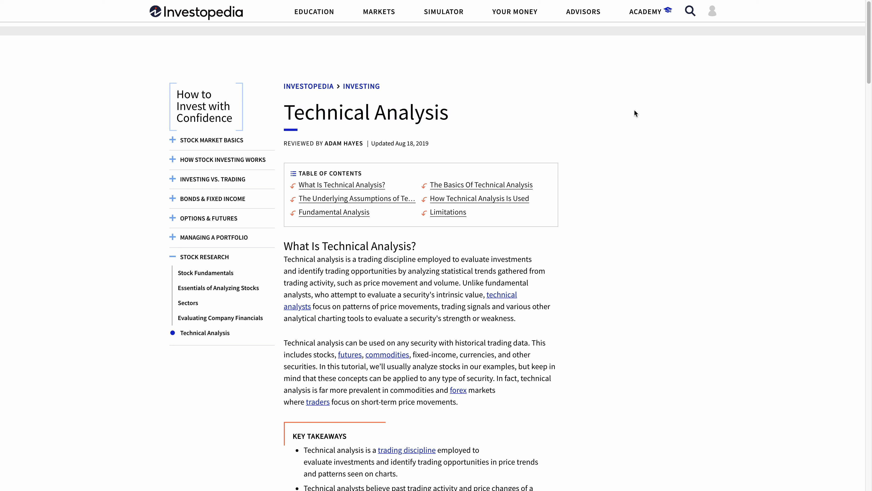
mouse_move(610, 207)
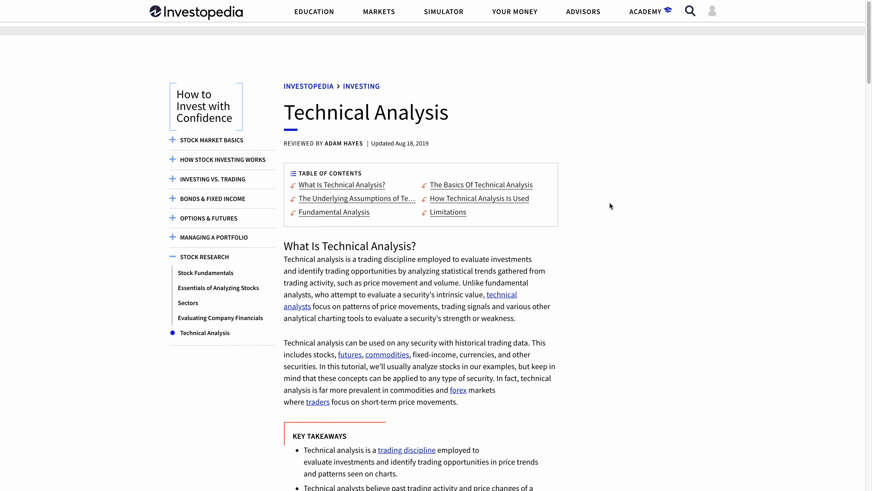
mouse_move(653, 212)
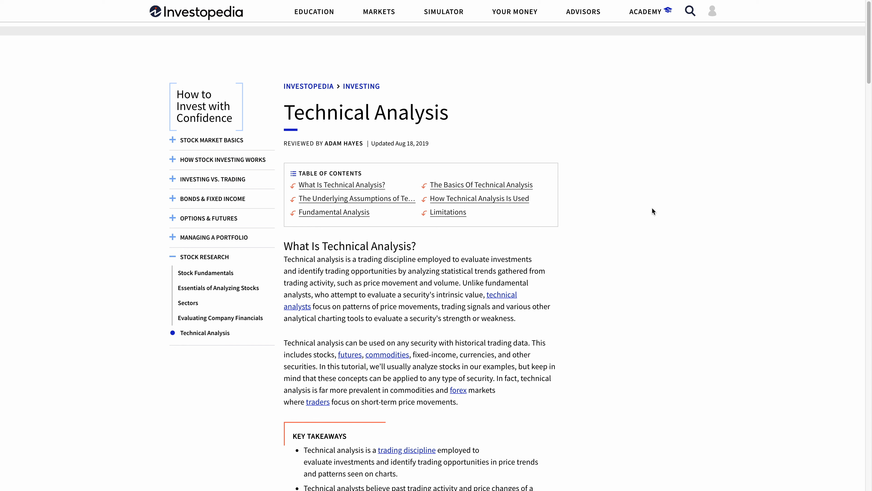
mouse_move(583, 289)
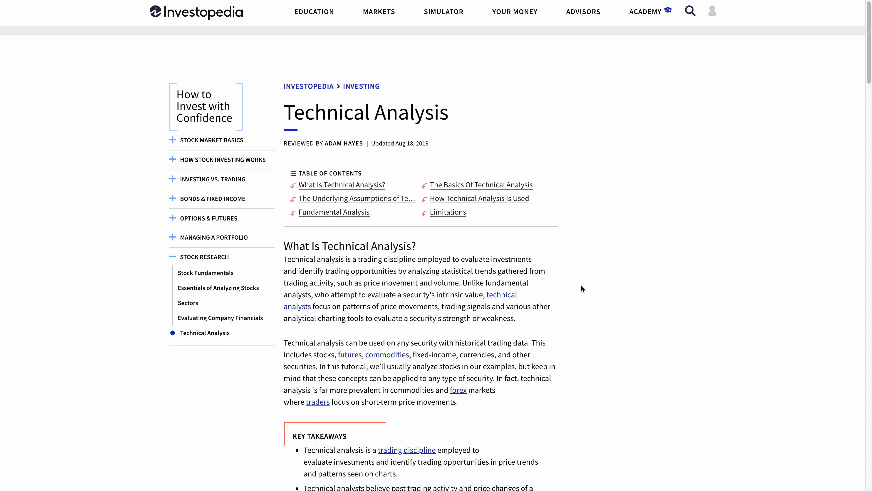
mouse_move(562, 318)
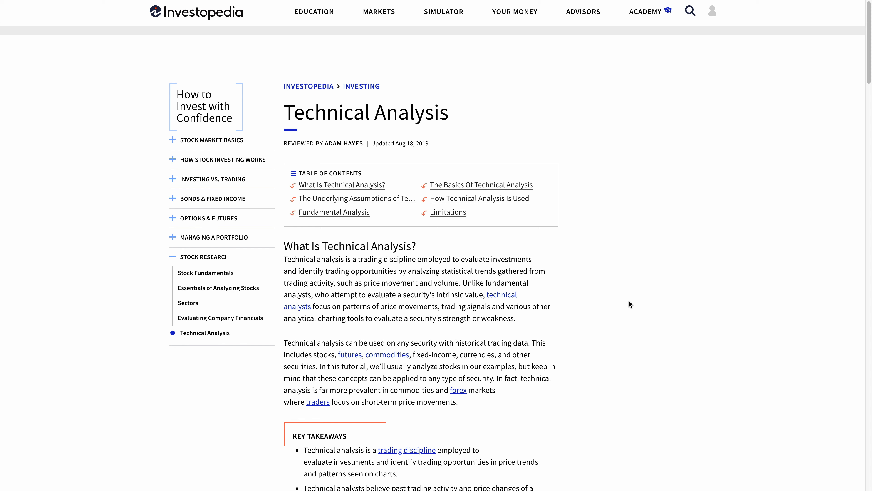
mouse_move(628, 305)
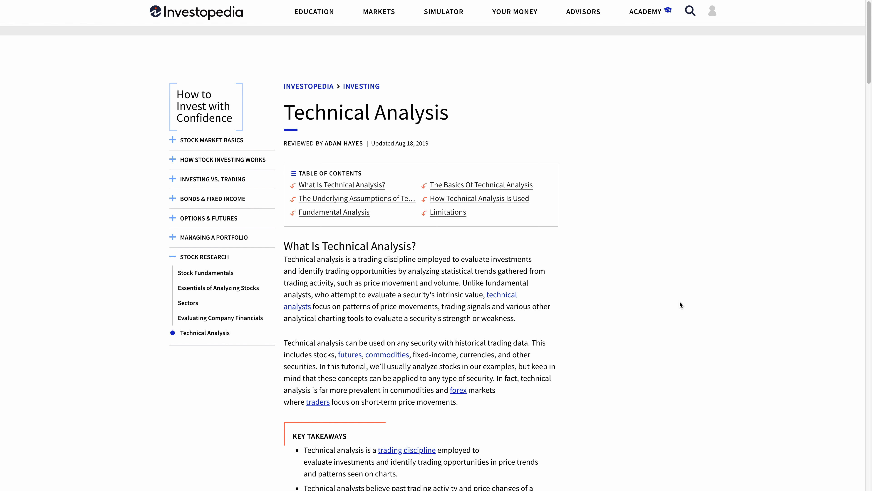
Highlight and read the passage contrasting technical analysts with fundamental analysts, from intrinsic value through strength or weakness.
scroll("down", 3)
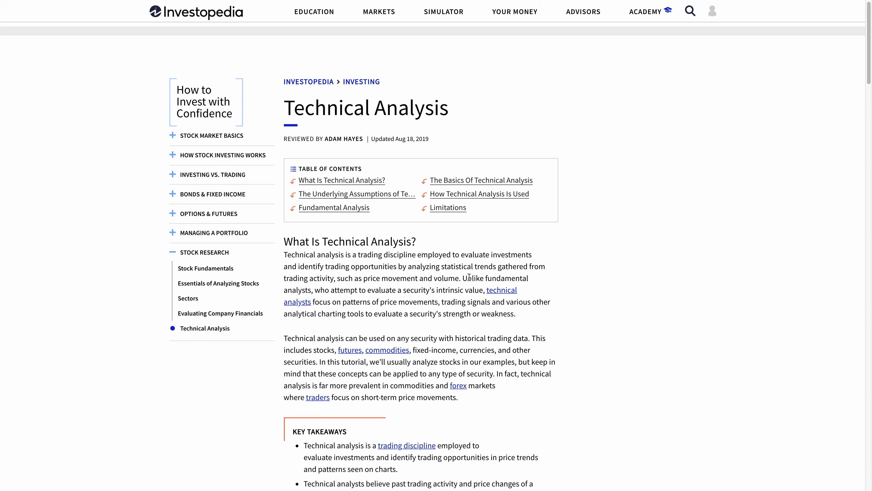
left_click_drag(460, 278, 384, 290)
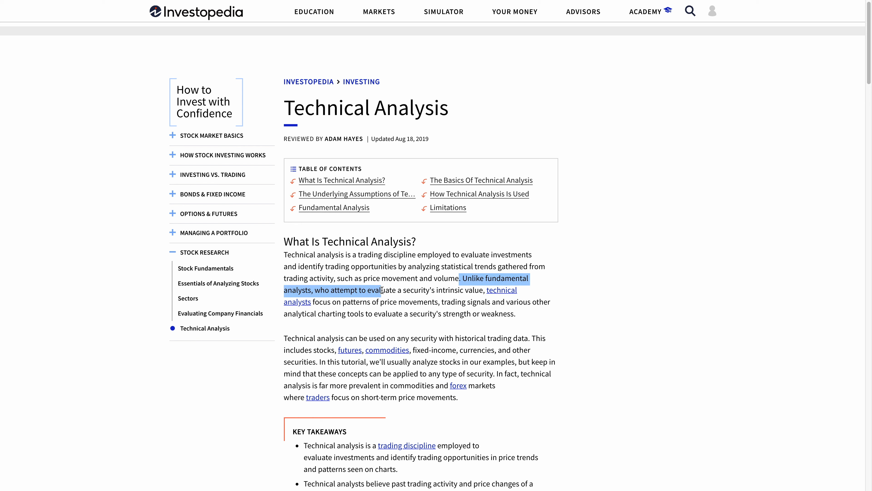
left_click_drag(382, 290, 479, 290)
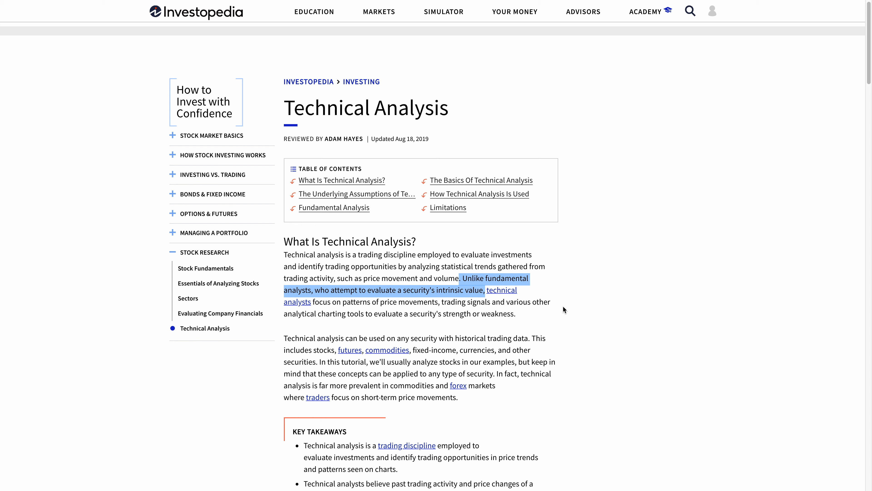
left_click(314, 305)
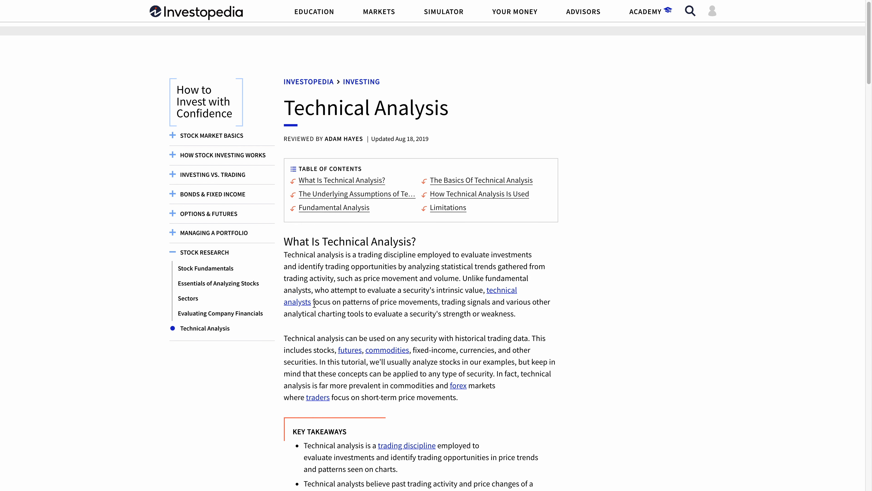
left_click_drag(313, 302, 412, 302)
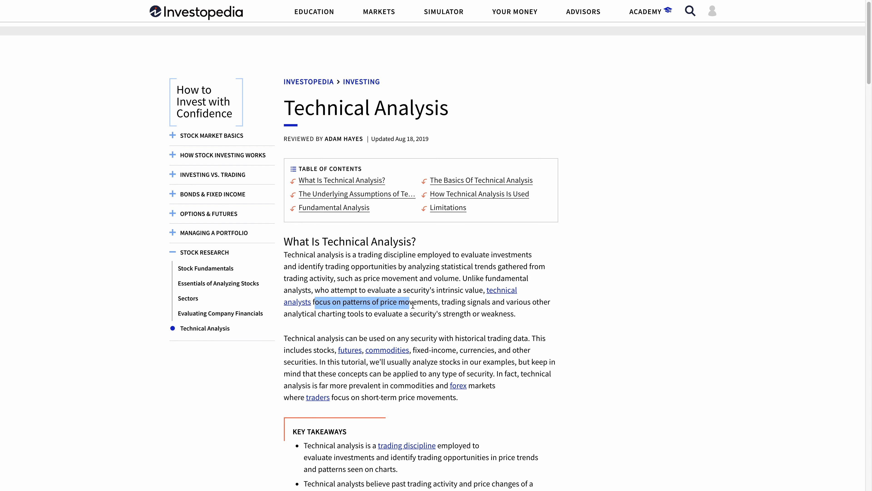
left_click_drag(411, 301, 506, 302)
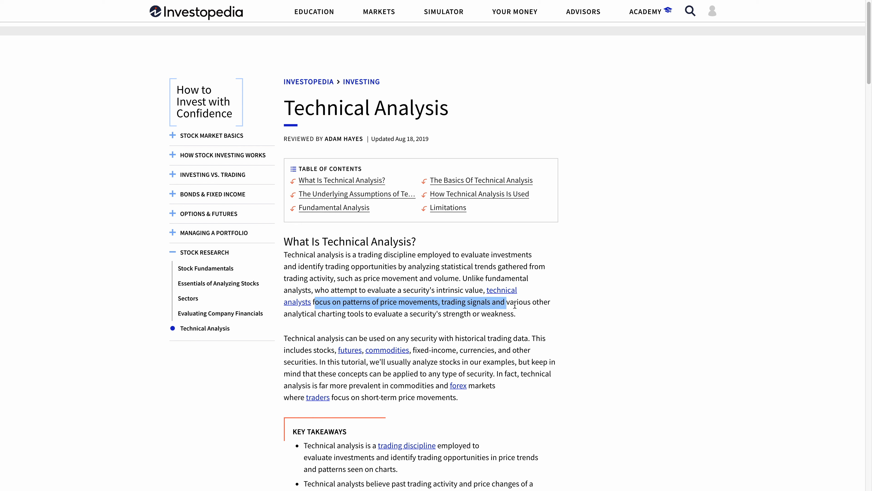
left_click_drag(506, 302, 385, 313)
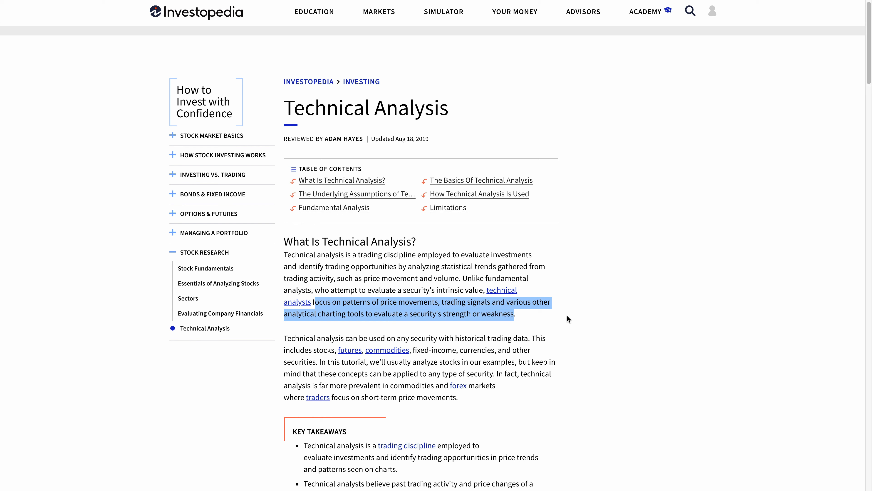
left_click(561, 322)
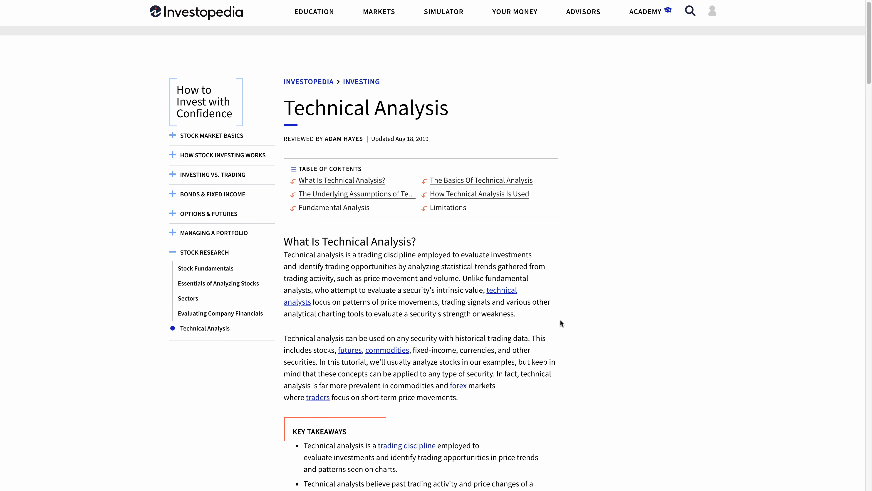
mouse_move(567, 320)
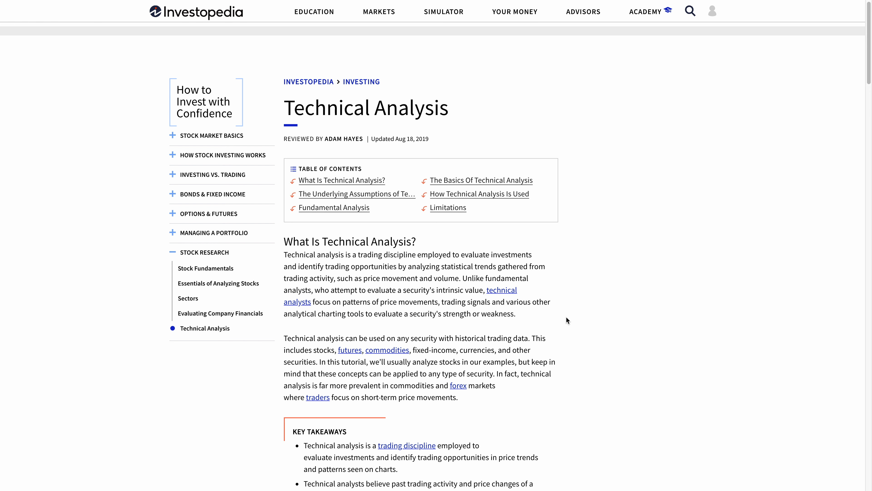
mouse_move(589, 327)
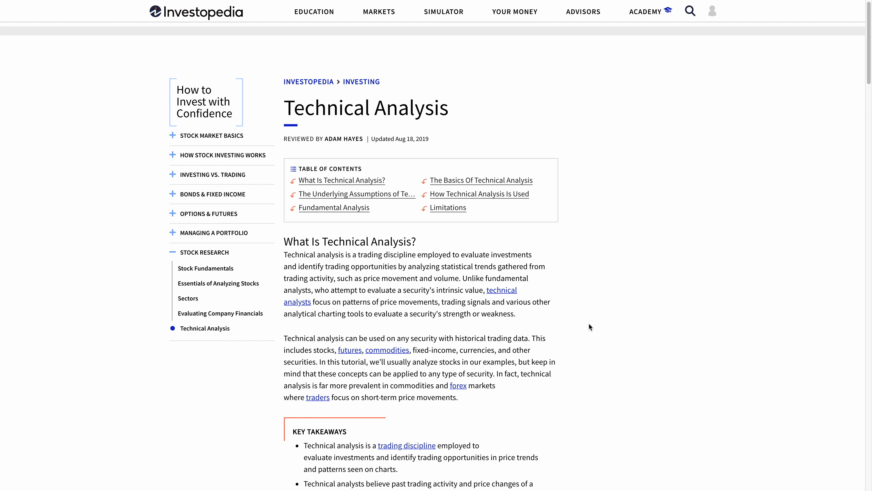
Scroll past Key Takeaways and the video to the Basics and Underlying Assumptions sections.
scroll("down", 3)
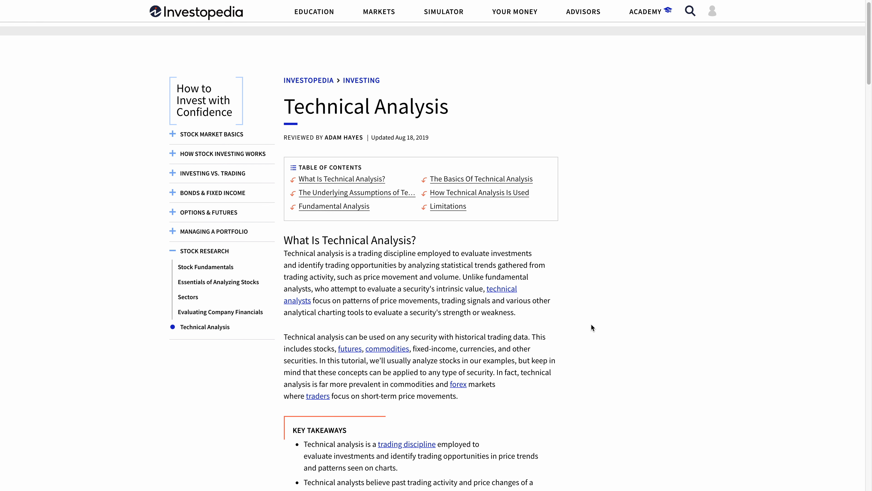
scroll("down", 3)
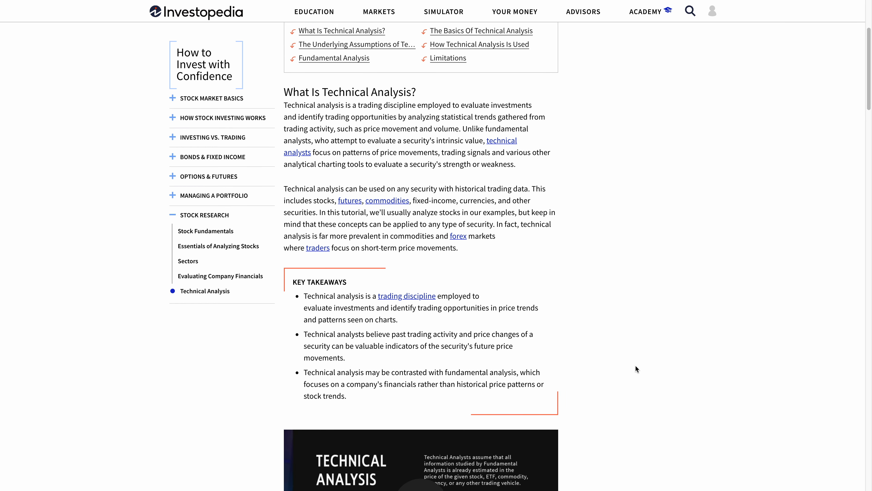
scroll("down", 3)
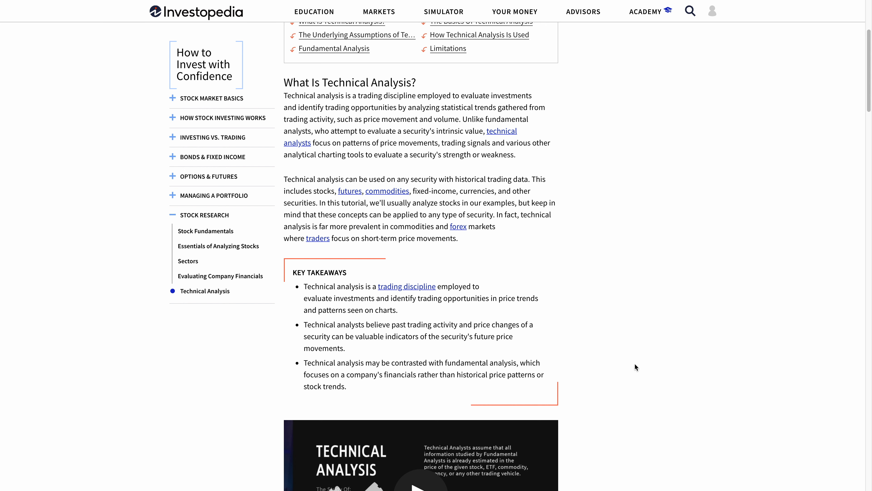
mouse_move(634, 365)
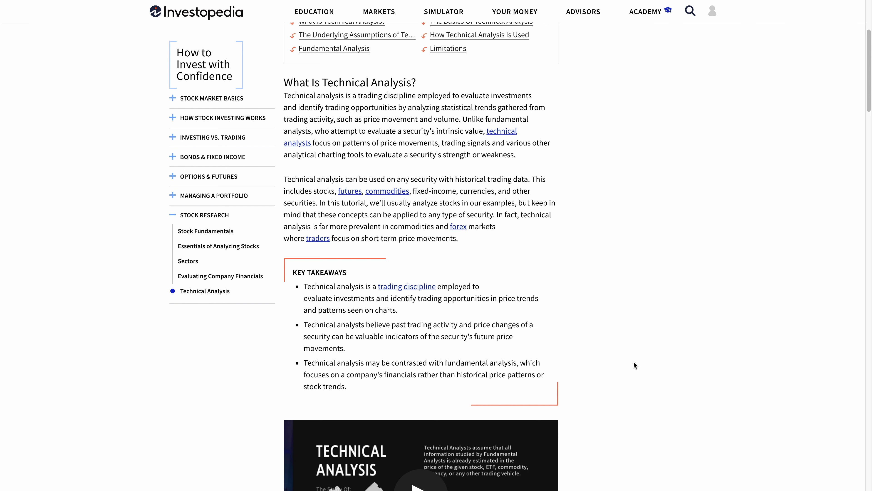
scroll("down", 3)
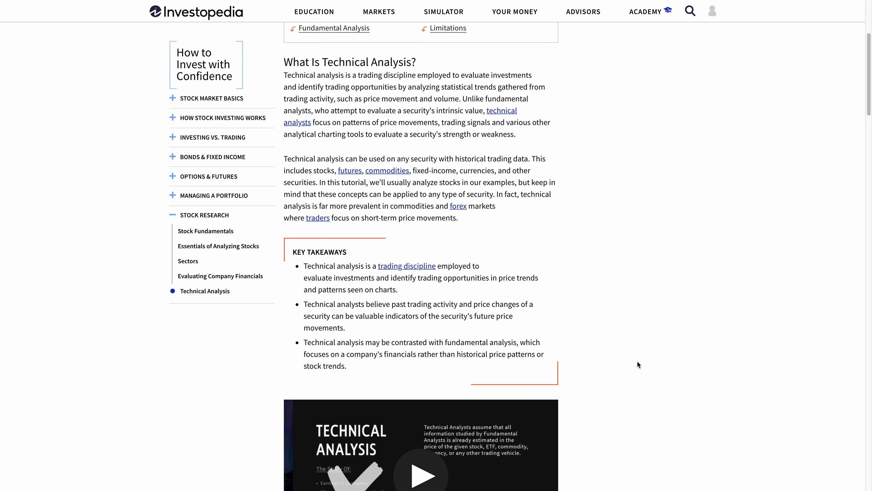
scroll("down", 3)
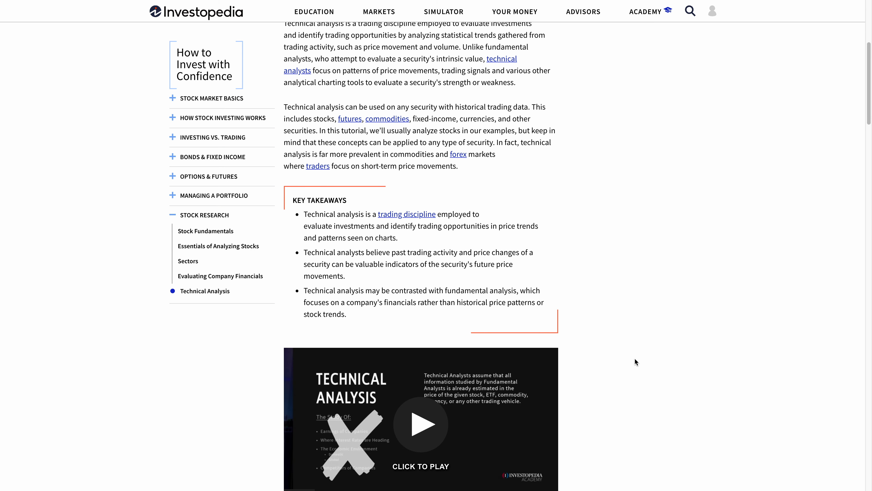
scroll("down", 3)
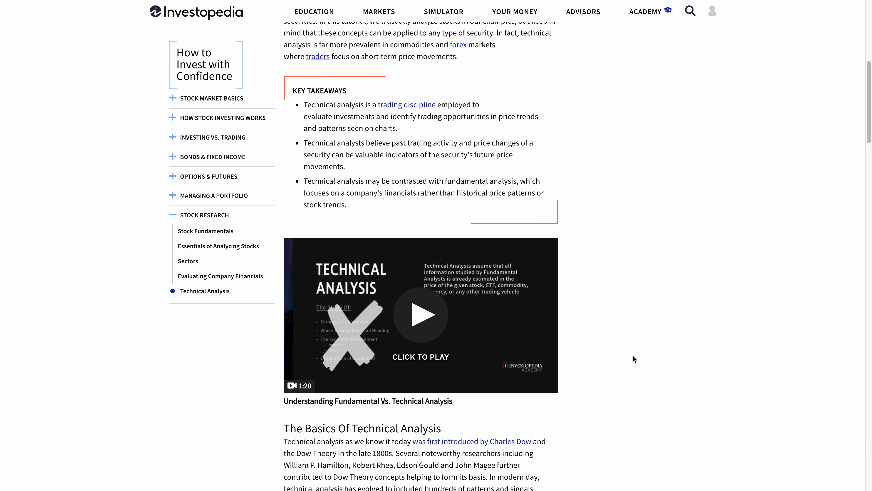
scroll("down", 3)
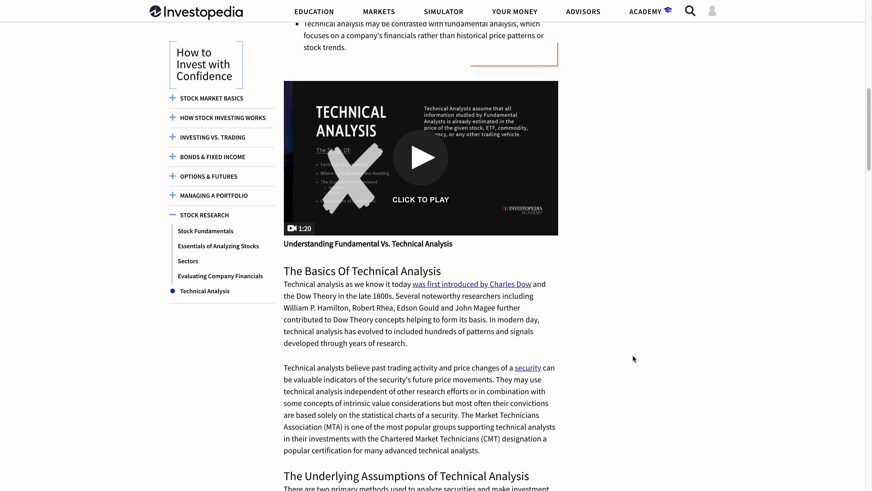
scroll("down", 3)
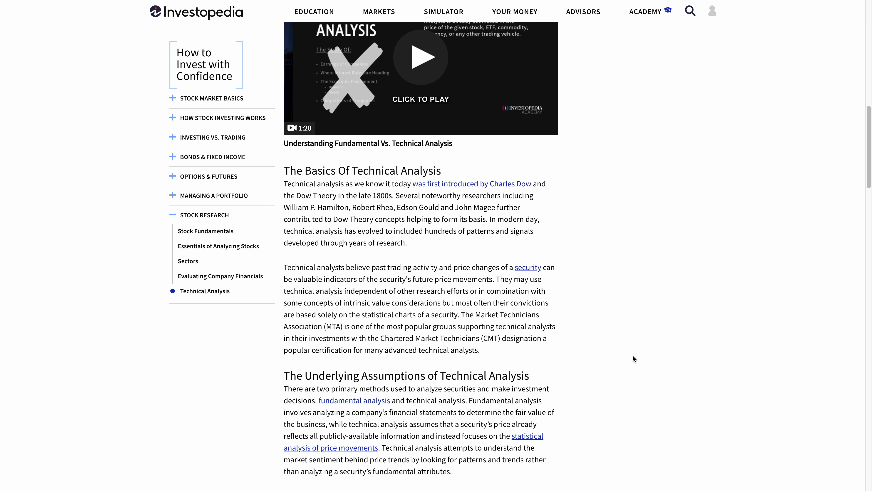
mouse_move(635, 362)
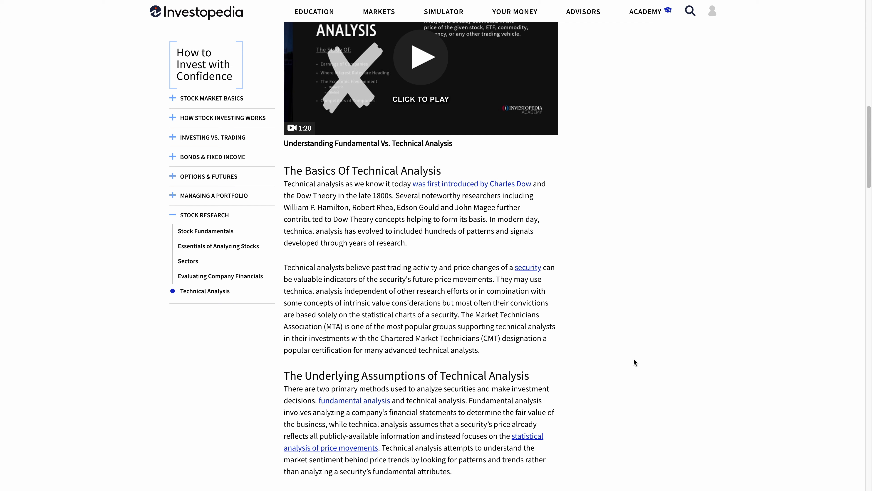
mouse_move(636, 361)
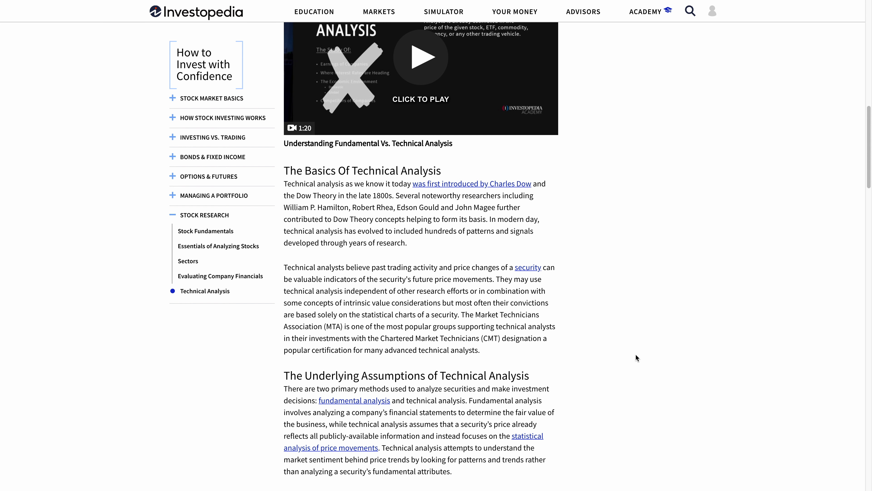
scroll("down", 3)
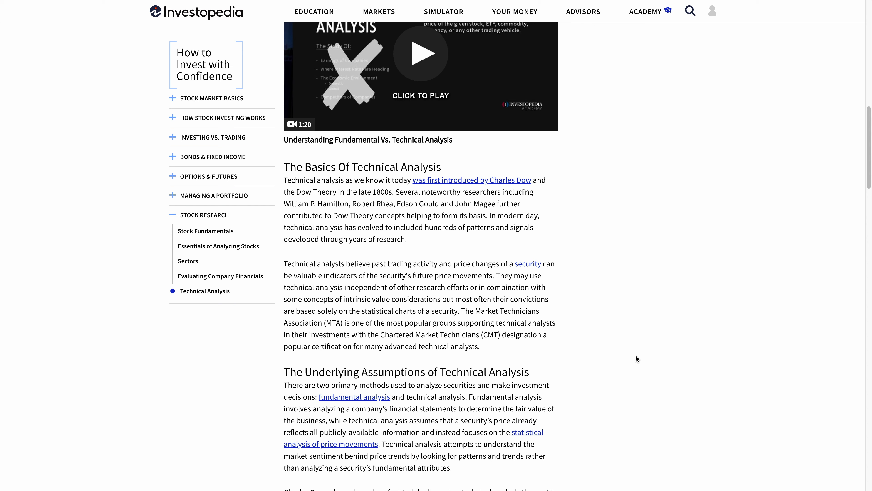
mouse_move(647, 351)
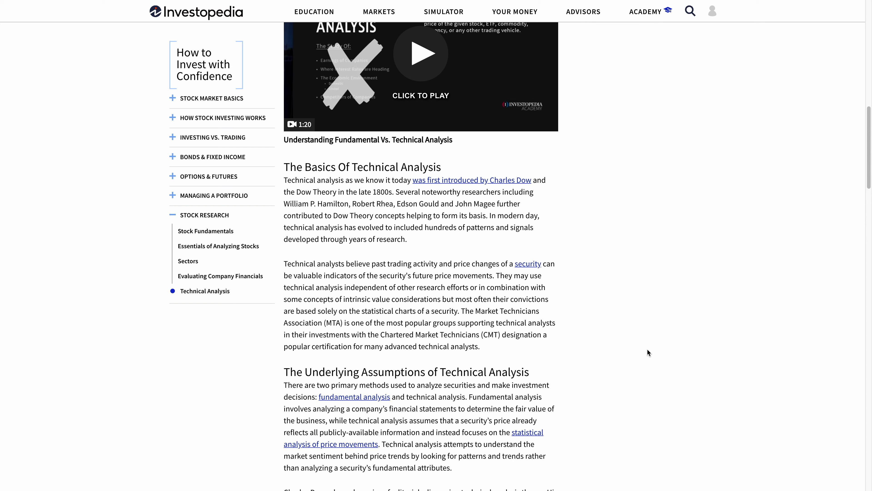
mouse_move(645, 354)
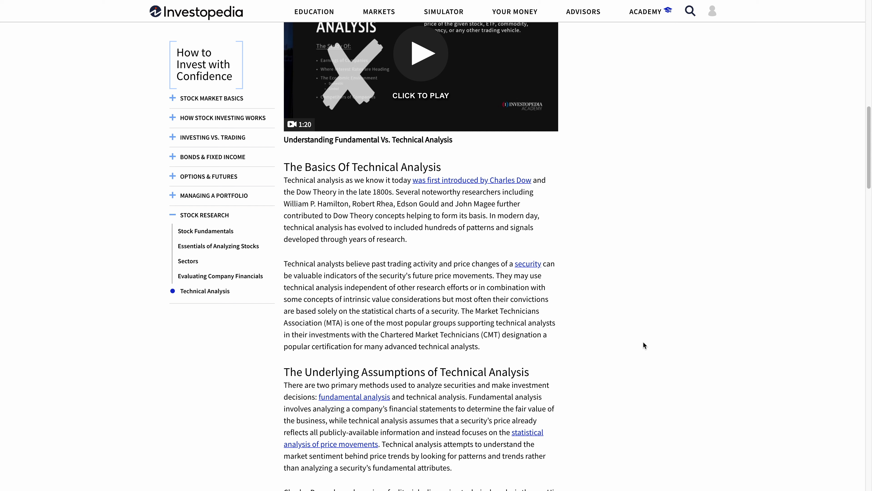
mouse_move(640, 342)
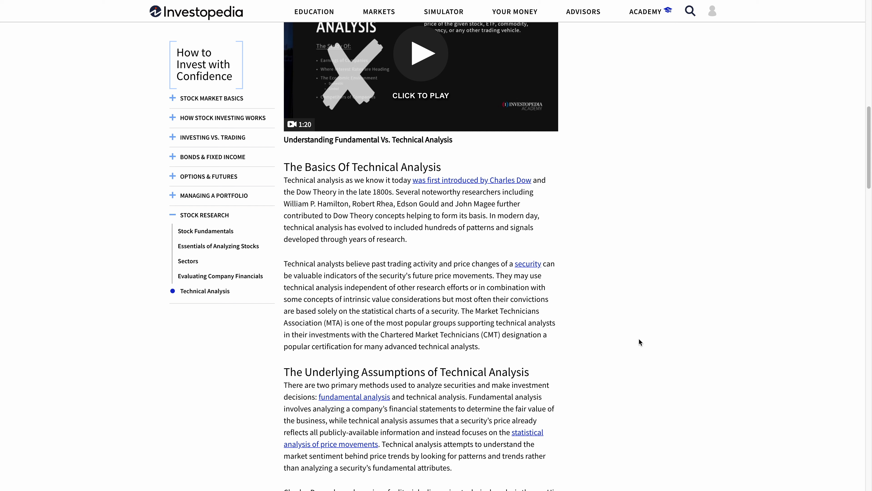
mouse_move(654, 369)
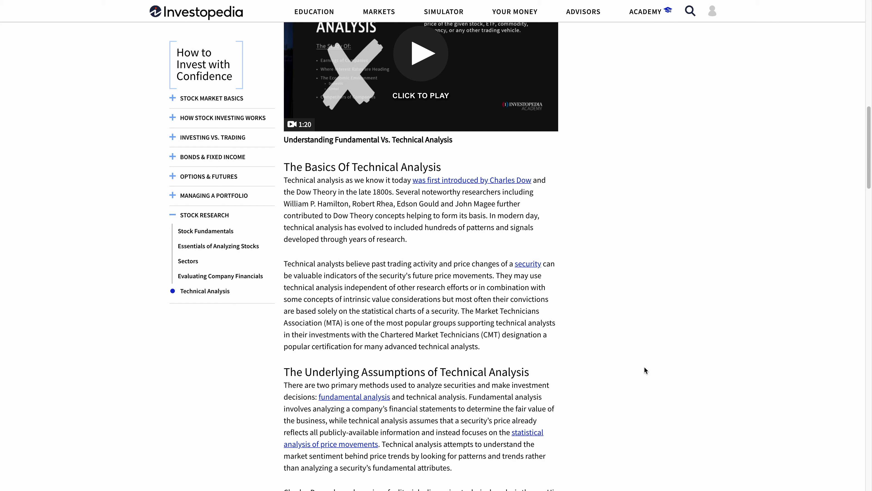
mouse_move(643, 375)
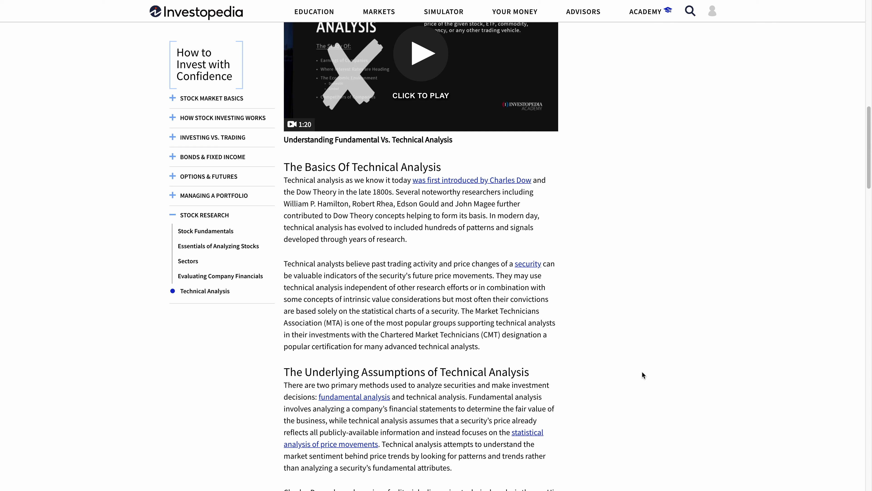
mouse_move(642, 374)
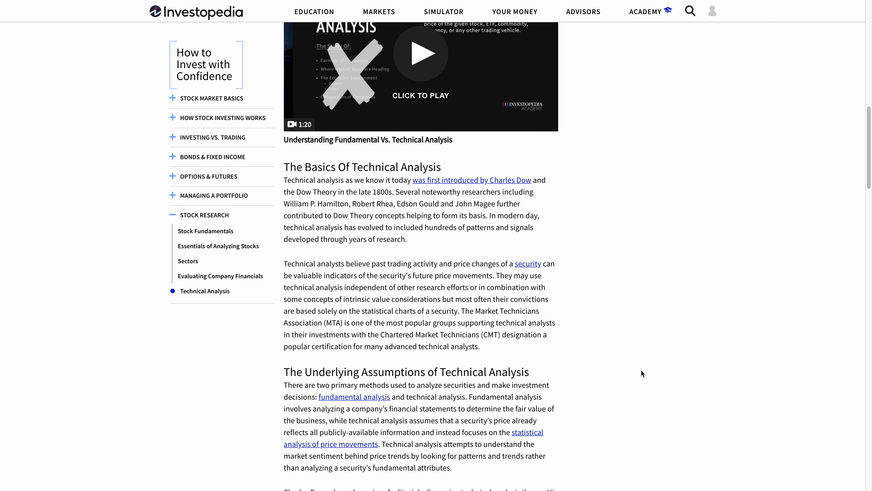
mouse_move(641, 367)
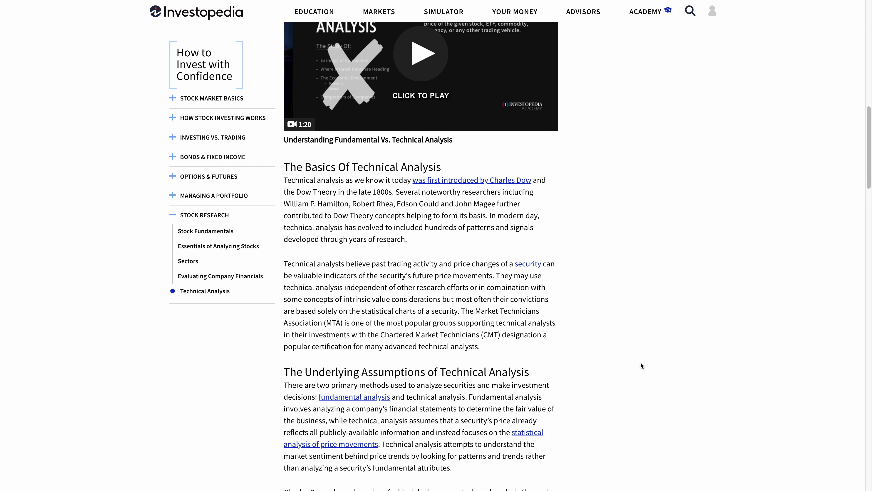
scroll("down", 3)
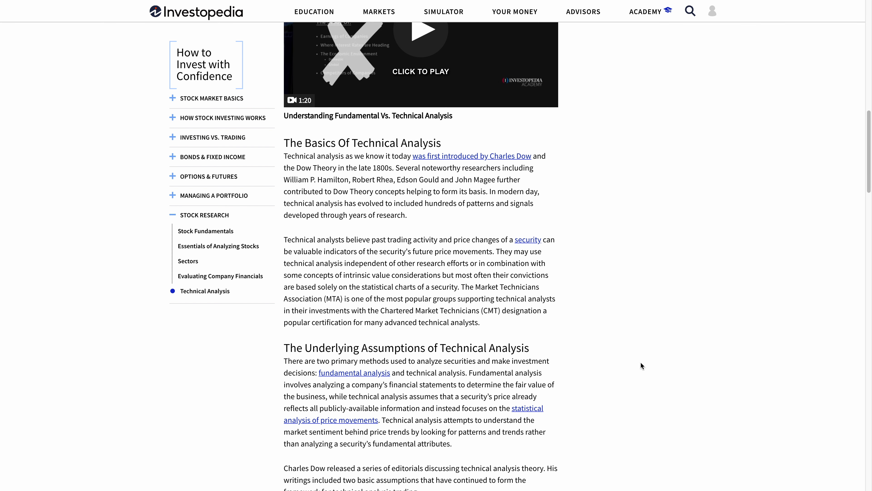
Scroll through the three assumptions and the How Technical Analysis Is Used section.
scroll("down", 3)
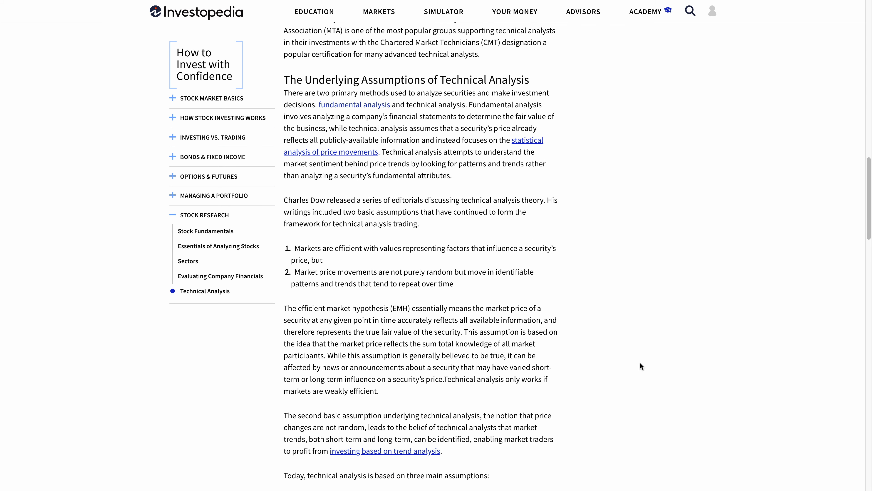
scroll("down", 3)
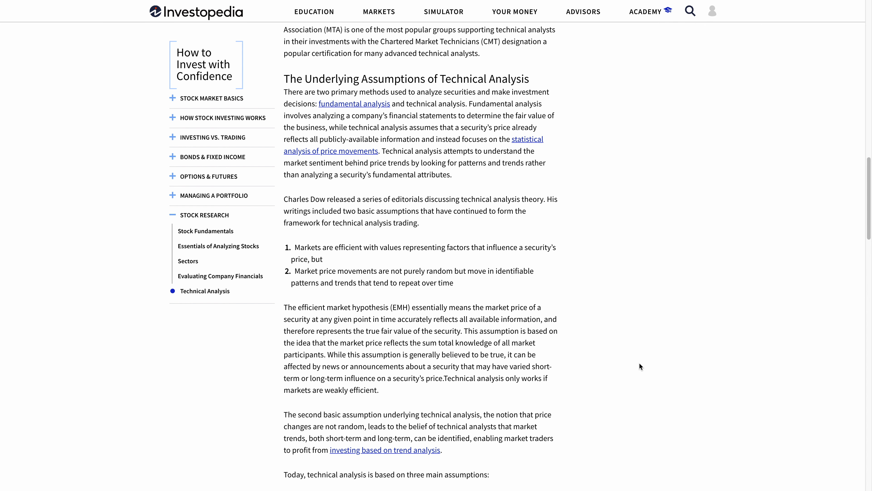
scroll("down", 3)
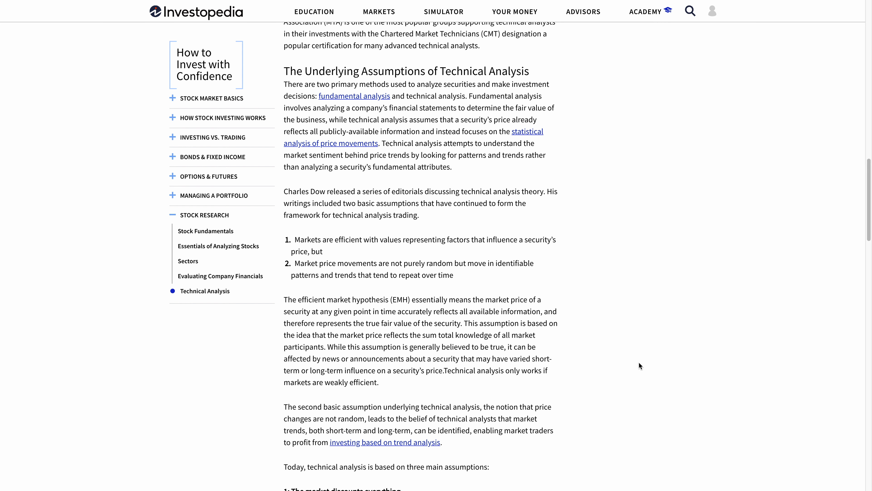
scroll("down", 3)
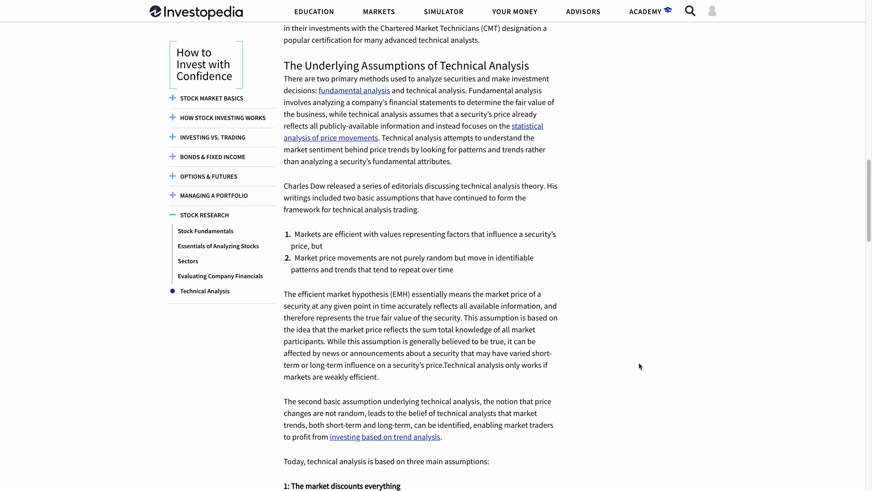
scroll("down", 3)
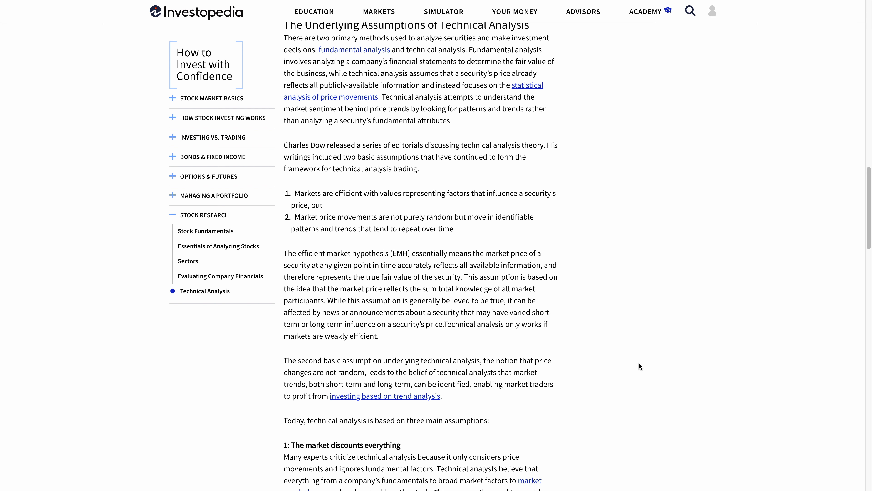
scroll("down", 3)
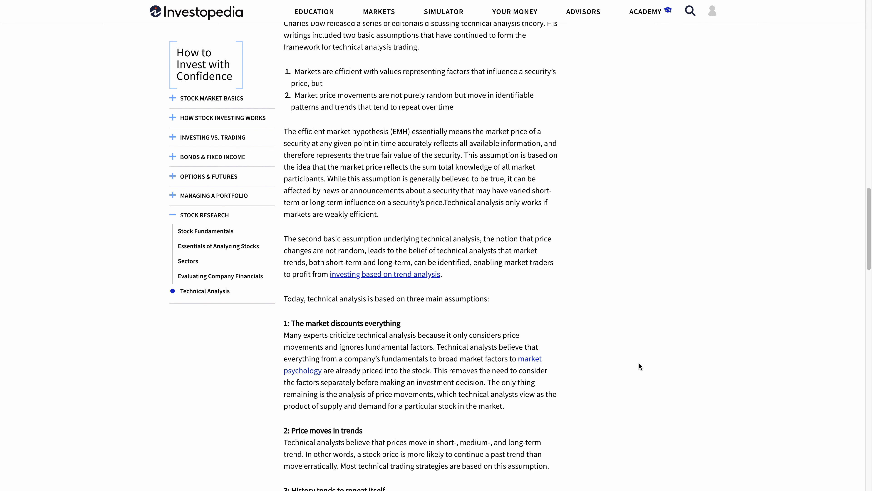
scroll("down", 3)
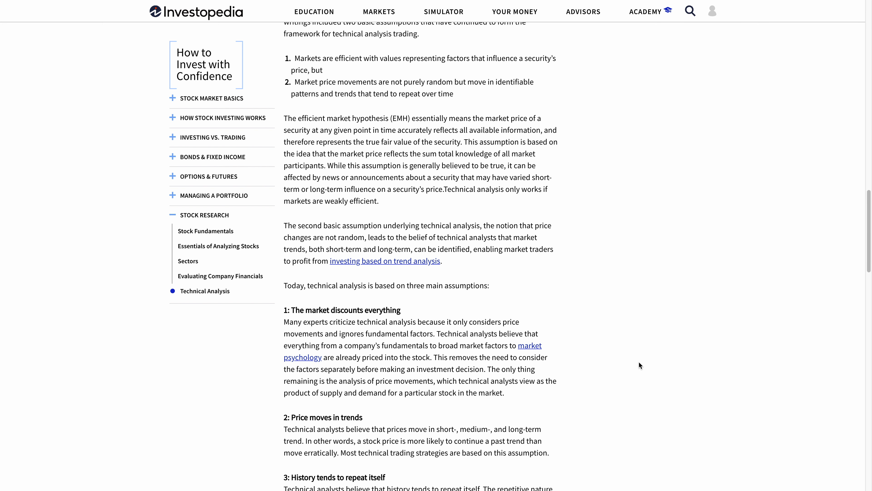
scroll("down", 3)
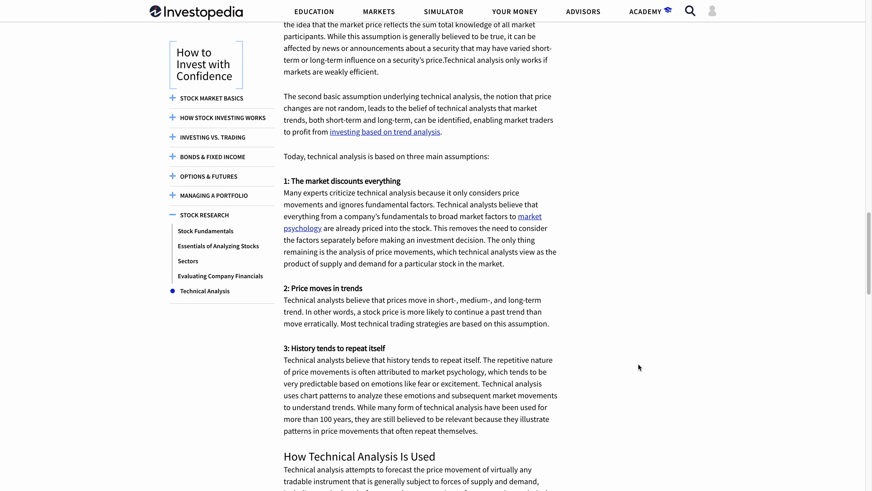
Continue to the indicator list and the Difference Between Technical and Fundamental Analysis section.
scroll("down", 3)
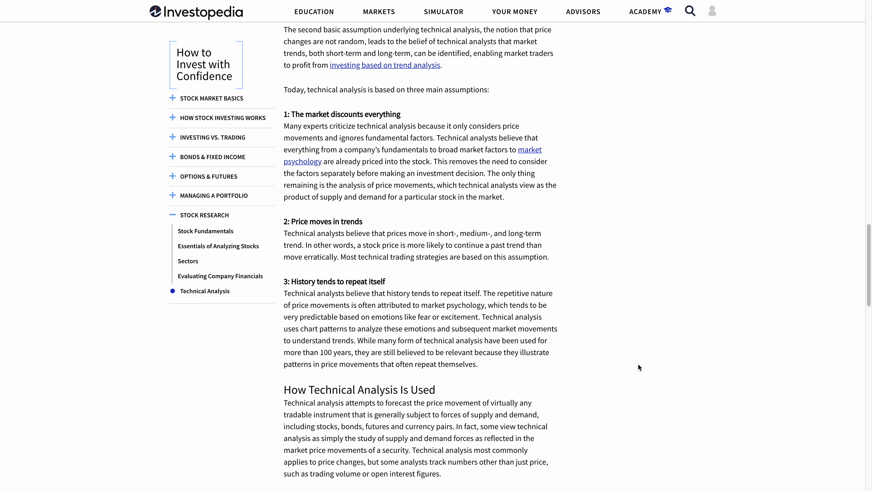
scroll("down", 3)
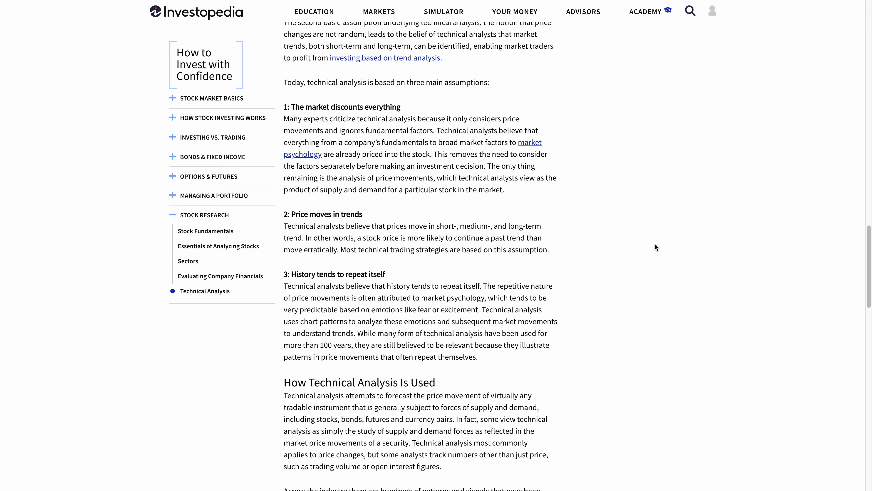
scroll("down", 3)
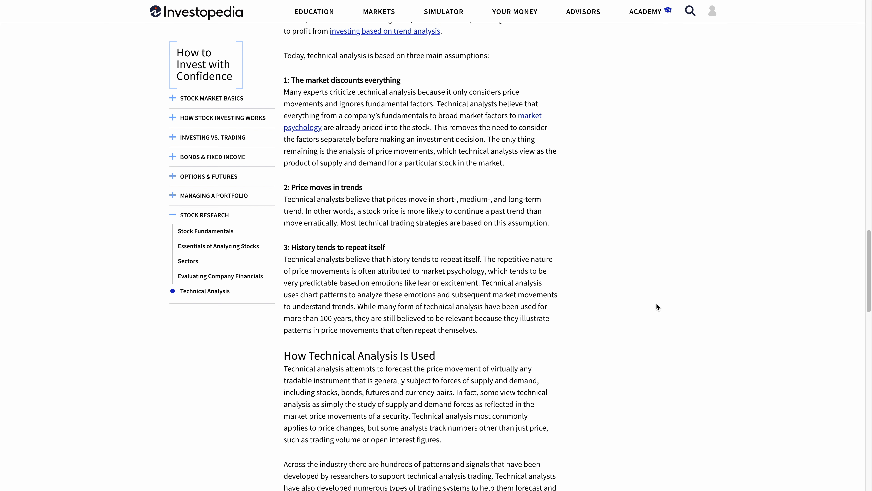
scroll("down", 3)
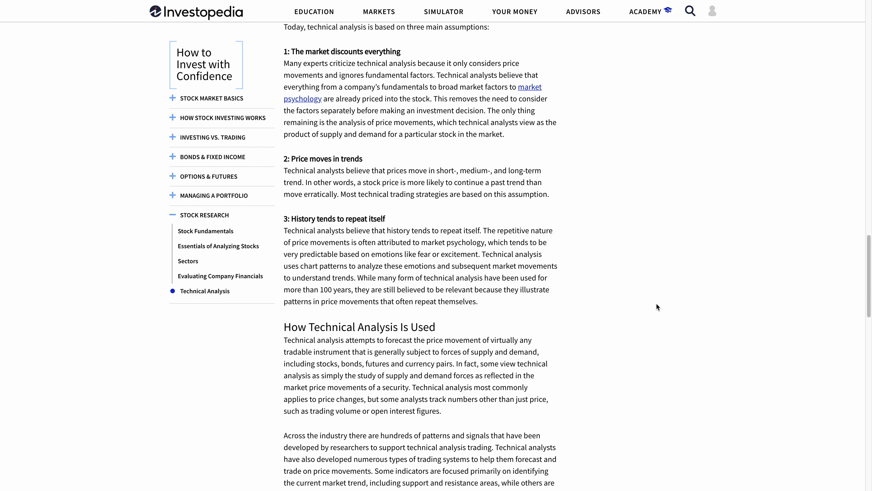
scroll("down", 3)
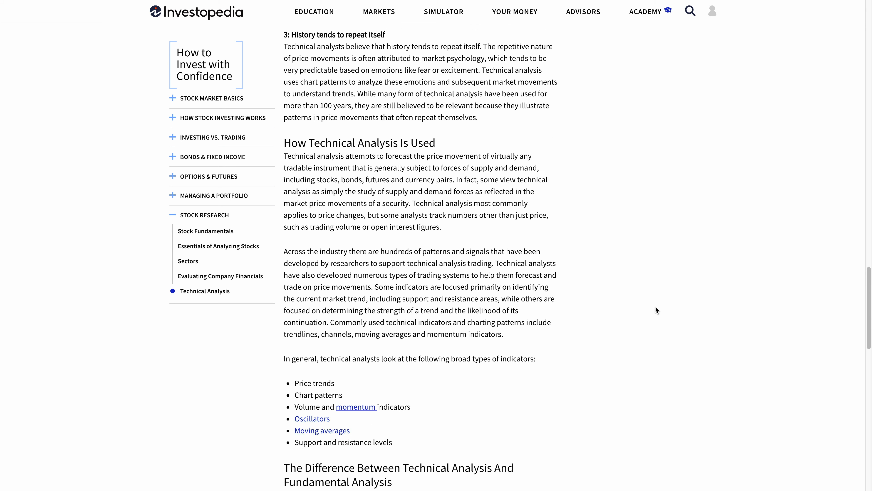
scroll("down", 3)
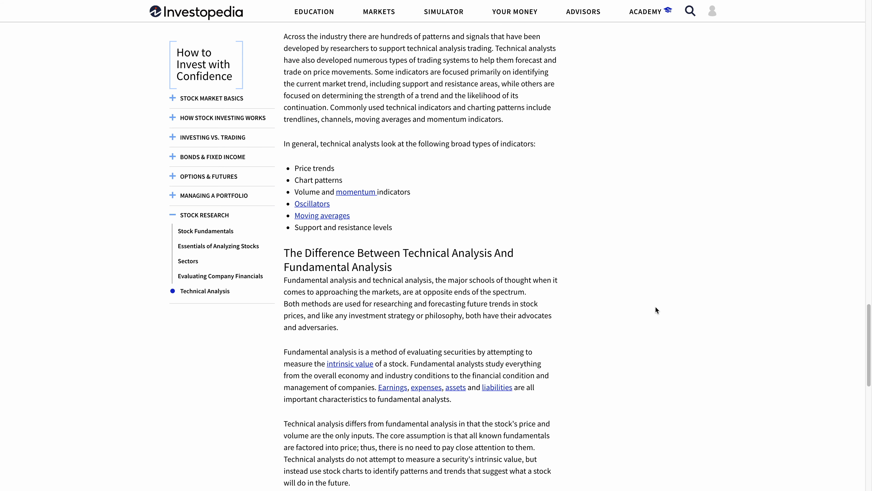
scroll("down", 3)
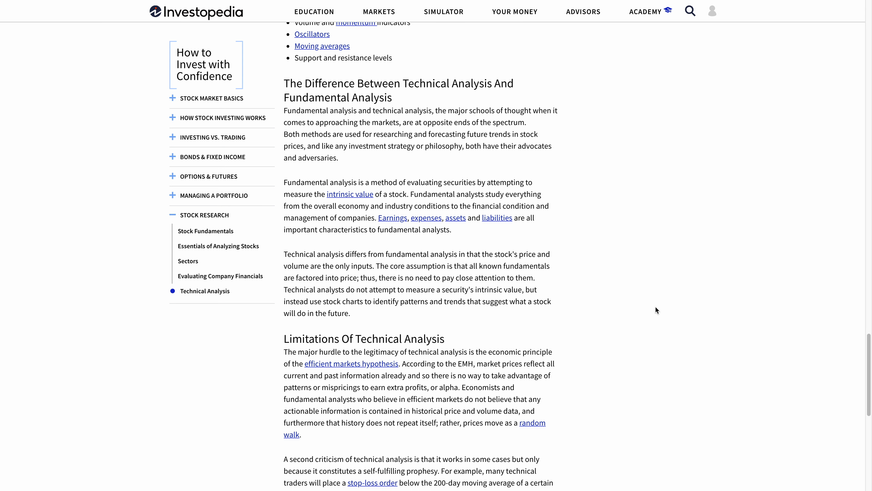
scroll("down", 3)
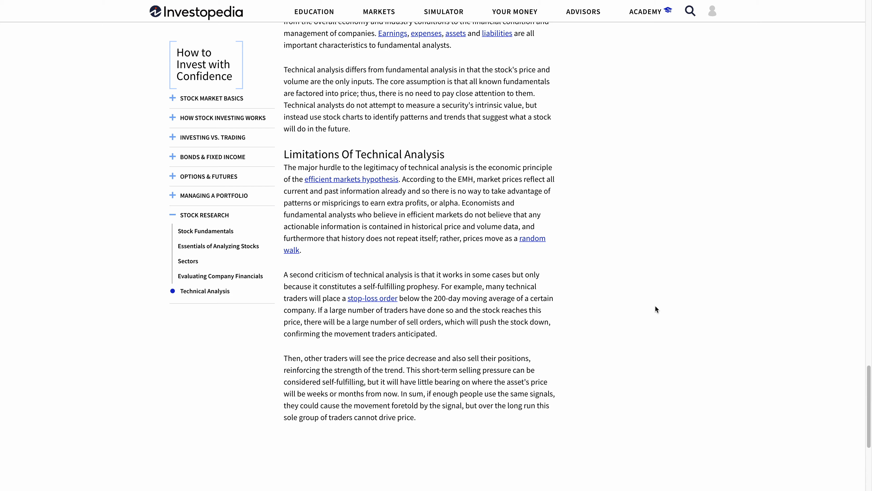
scroll("up", 3)
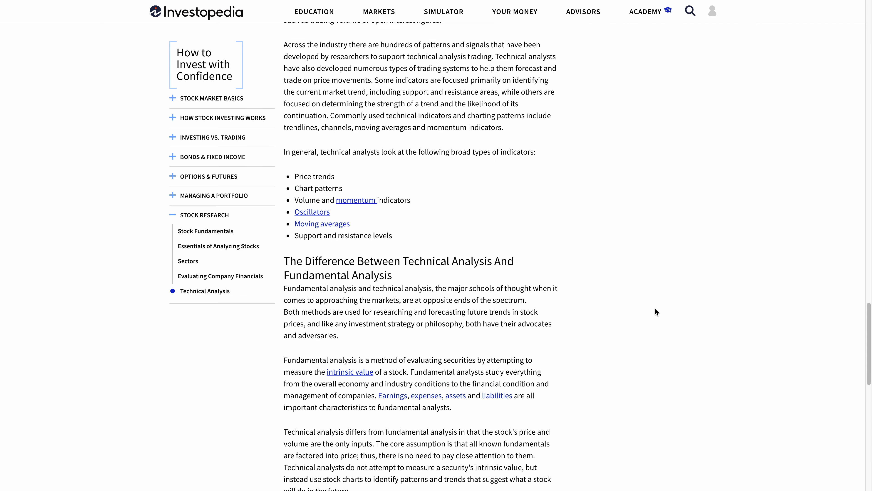